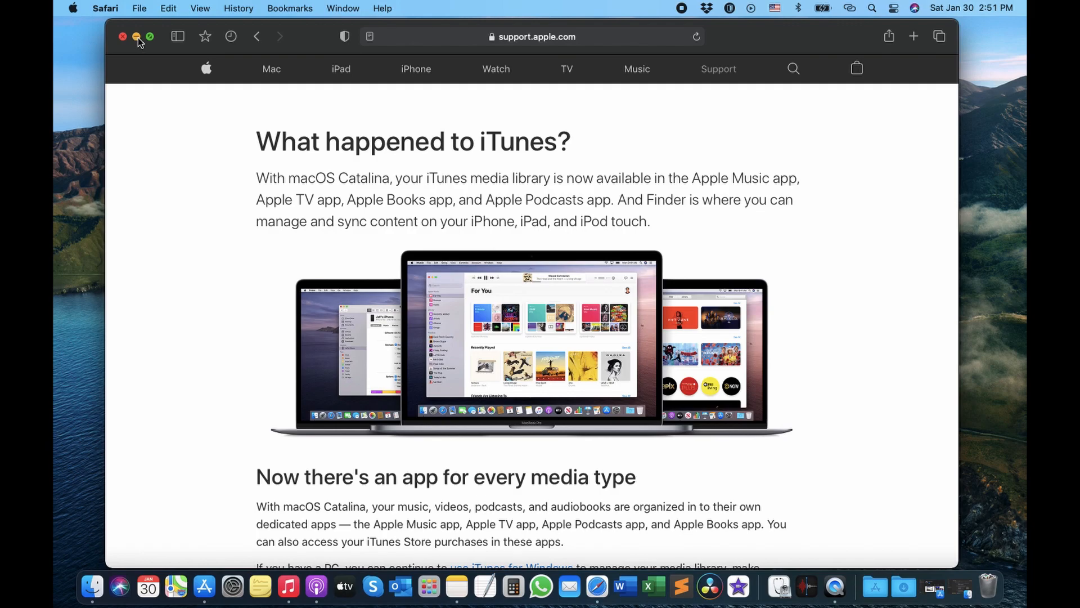
Minimize the Safari window with Apple's 'What happened to iTunes?' page to clear the desktop
click(135, 36)
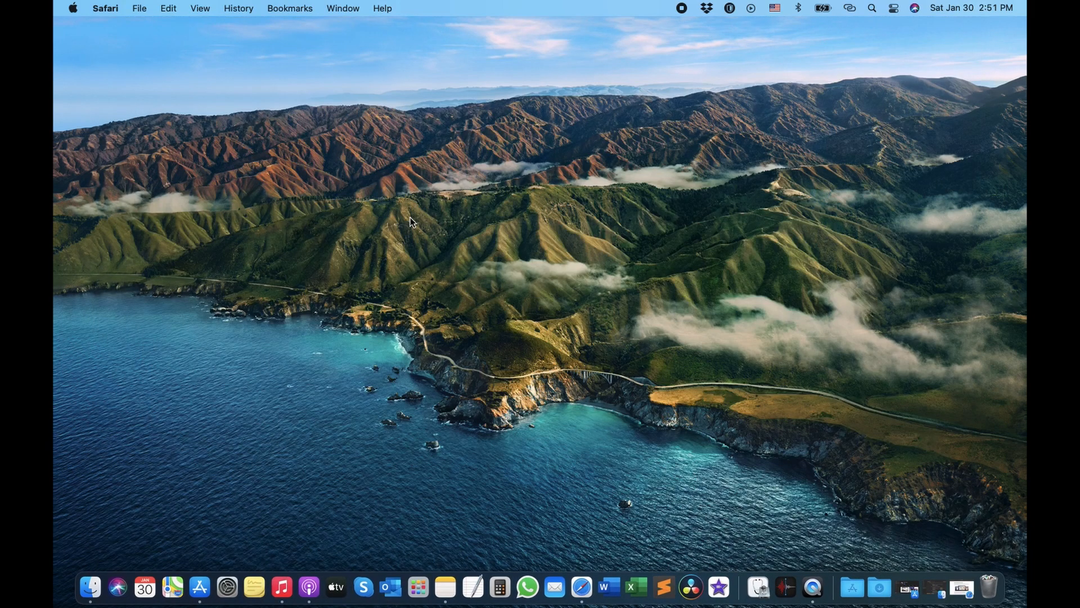
mouse_move(446, 248)
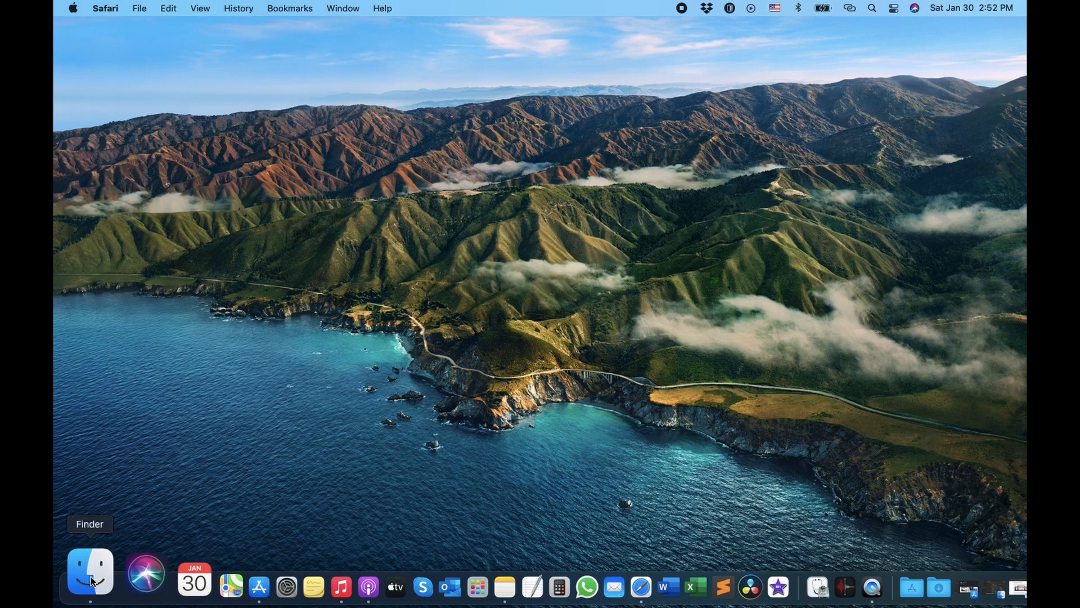
mouse_move(88, 580)
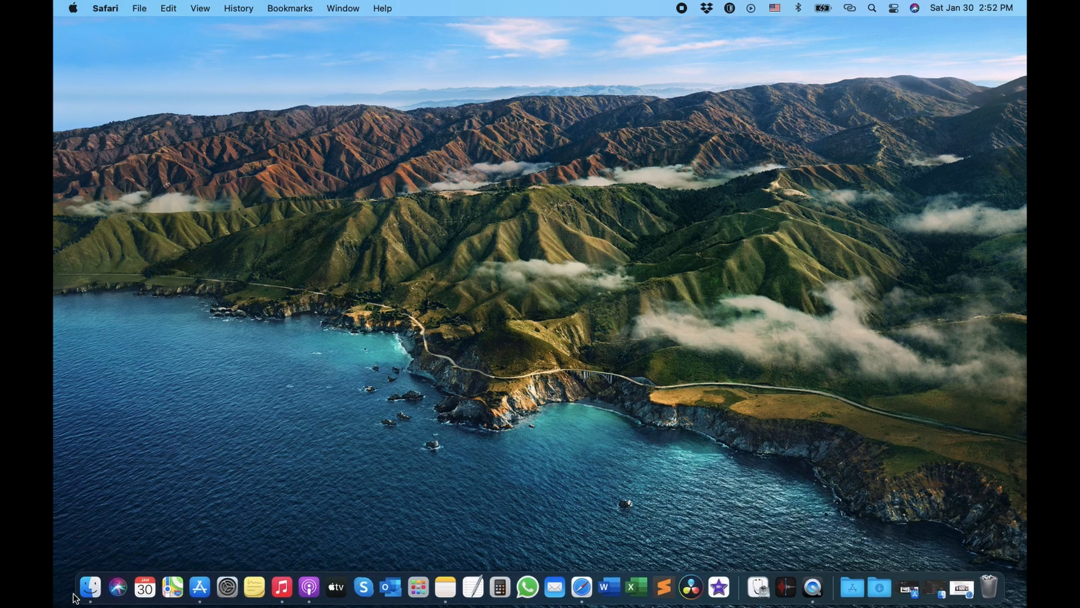
mouse_move(300, 307)
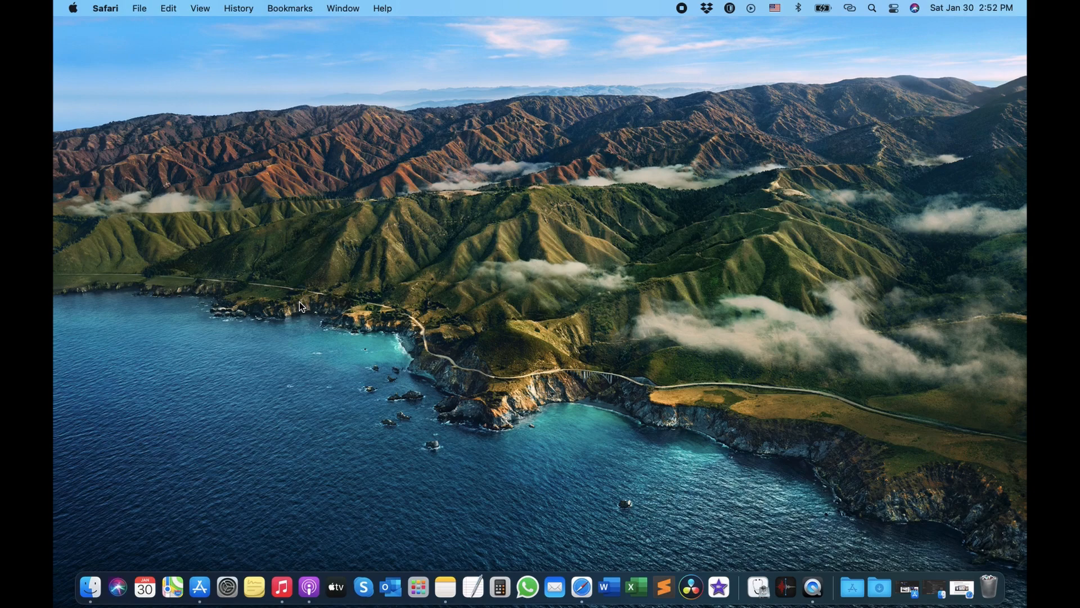
Launch Finder via a Spotlight search for 'finder' to reach the iPhone's General page
text(finder)
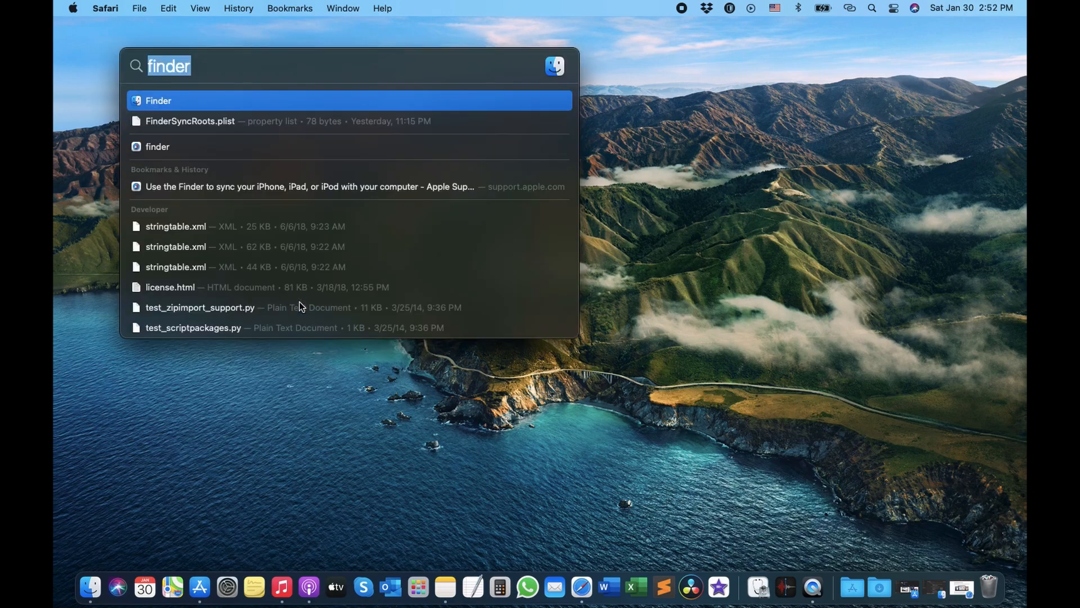
click(158, 101)
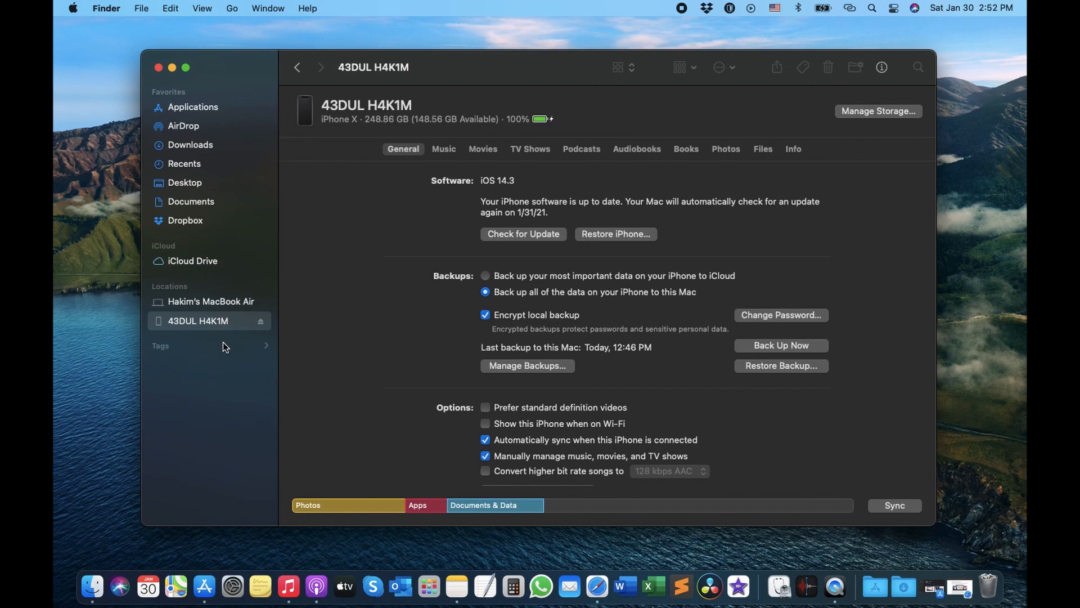
mouse_move(211, 328)
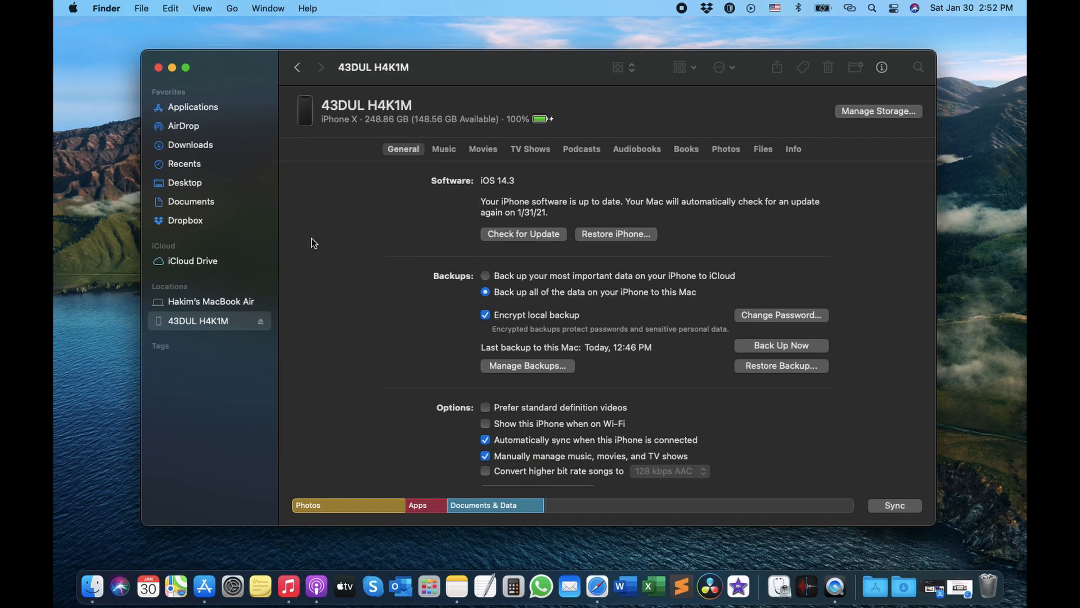
mouse_move(207, 306)
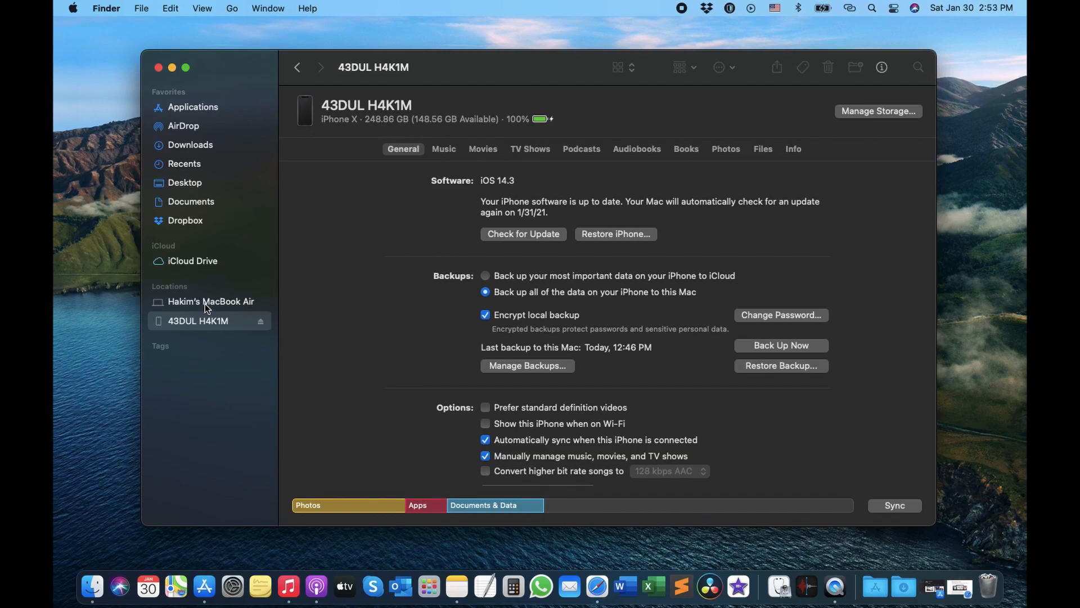
mouse_move(242, 311)
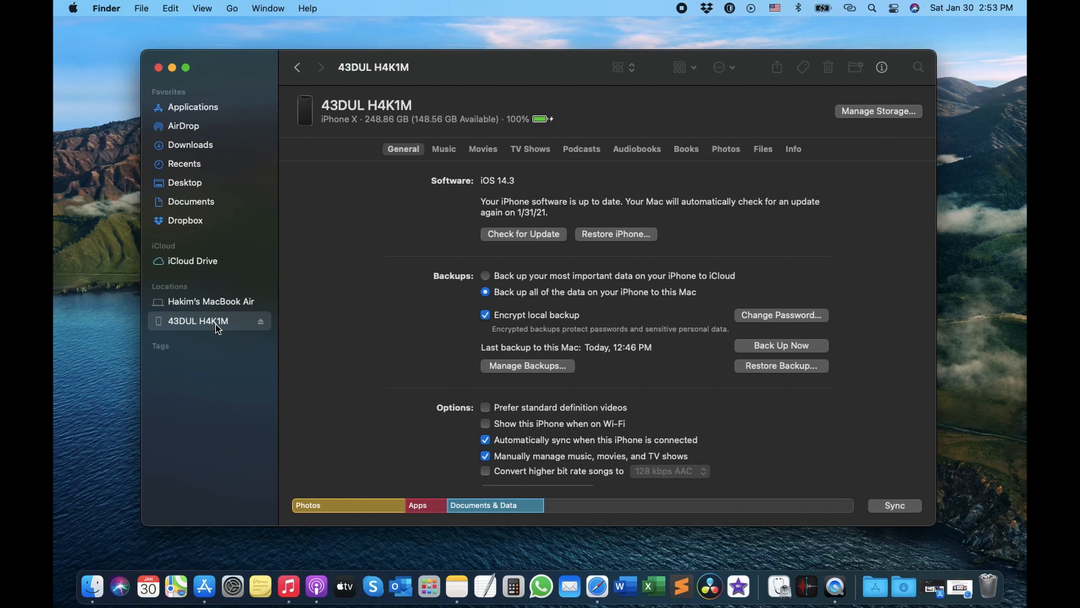
mouse_move(338, 223)
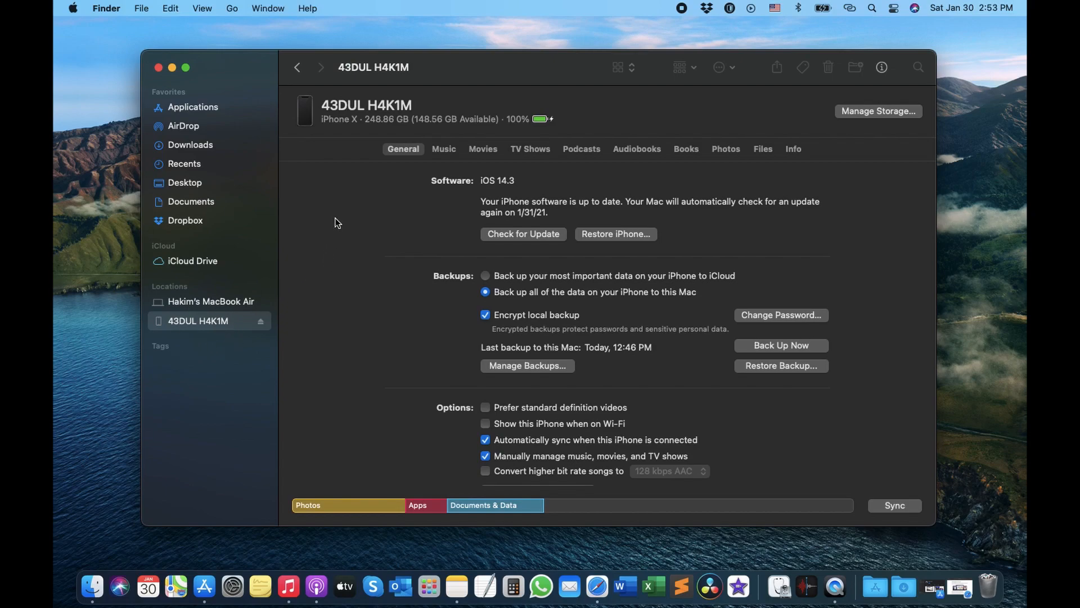
mouse_move(553, 222)
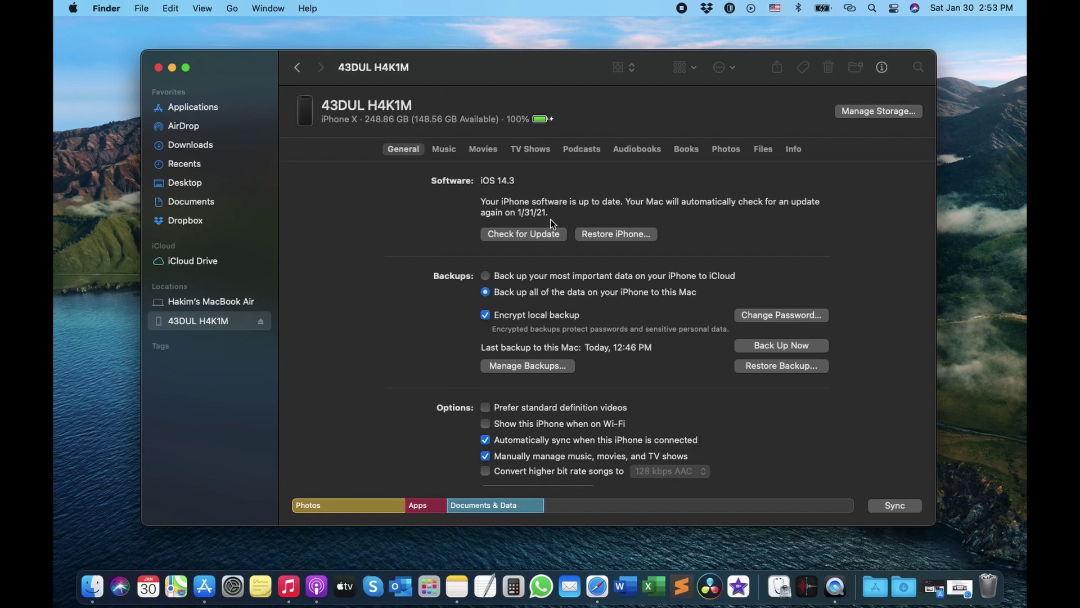
mouse_move(344, 283)
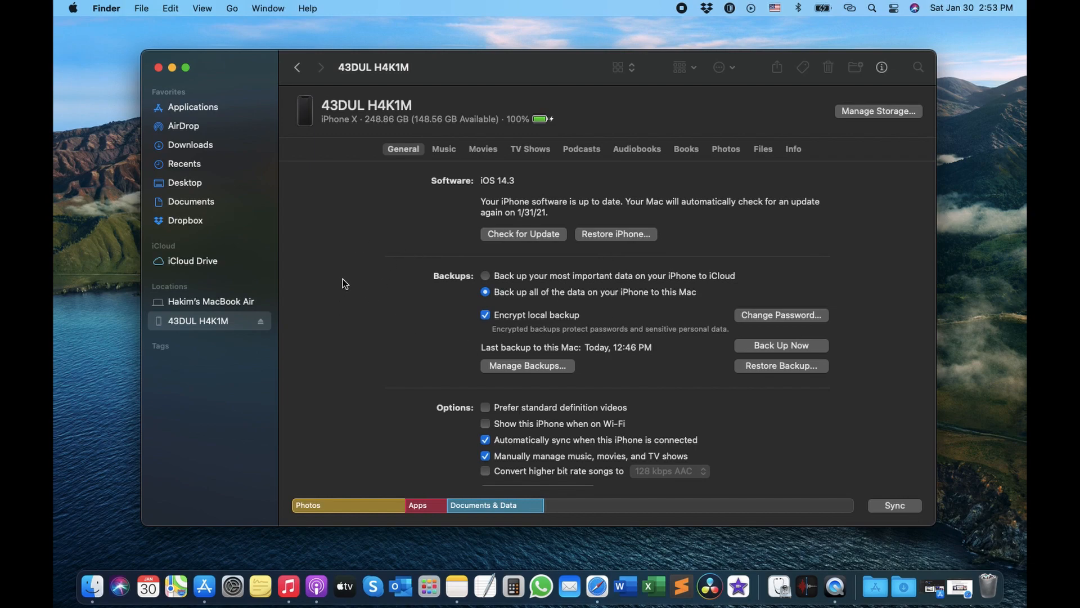
mouse_move(339, 293)
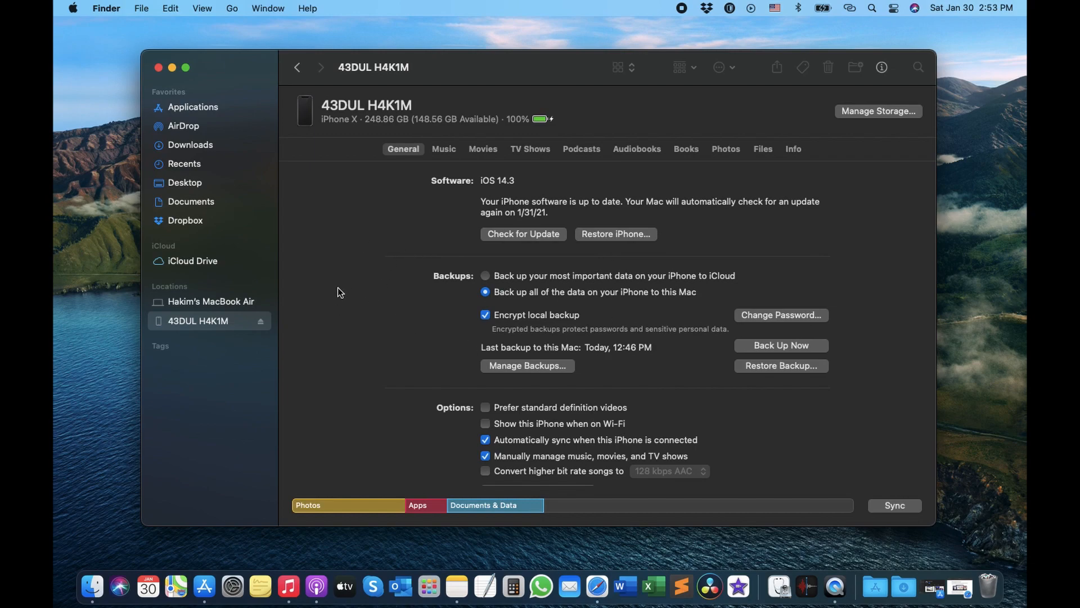
mouse_move(527, 209)
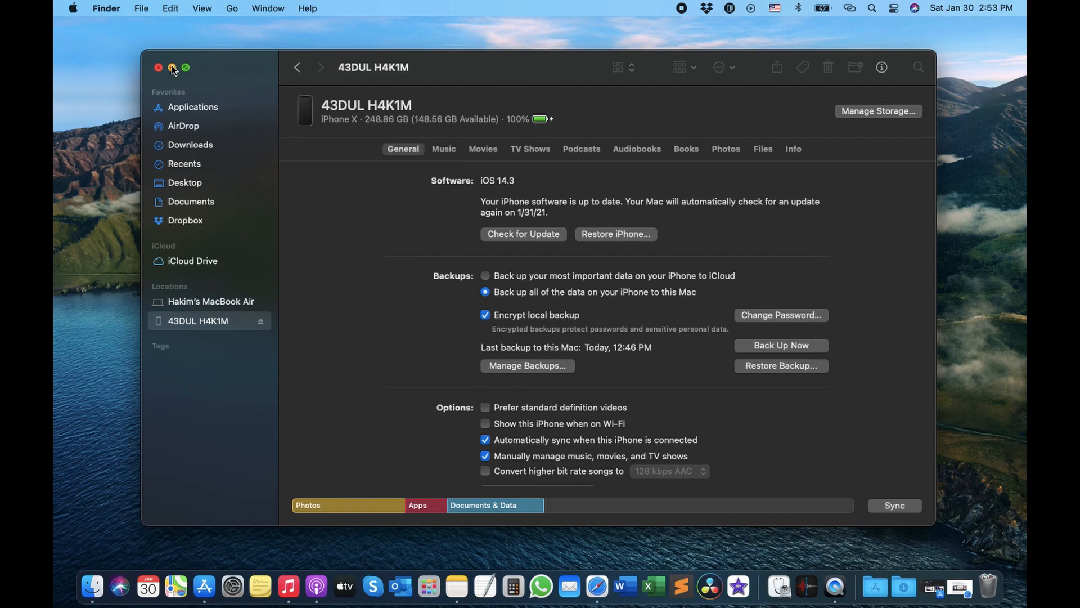
Launch Music, browse Recently Added and the 90's Music playlist, then return to Listen Now and the iPhone device entry
click(160, 67)
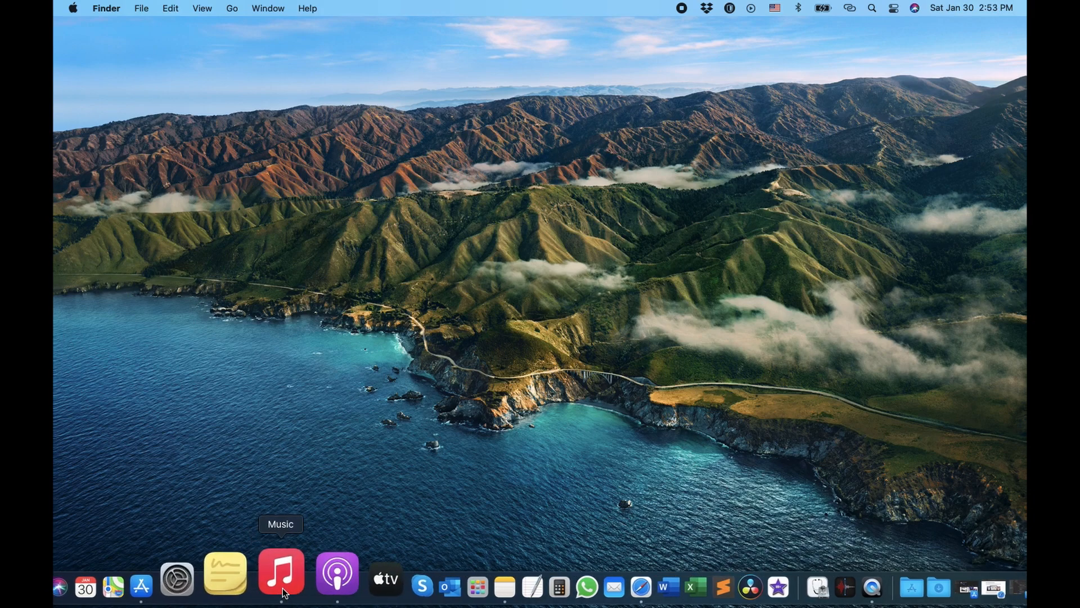
click(281, 572)
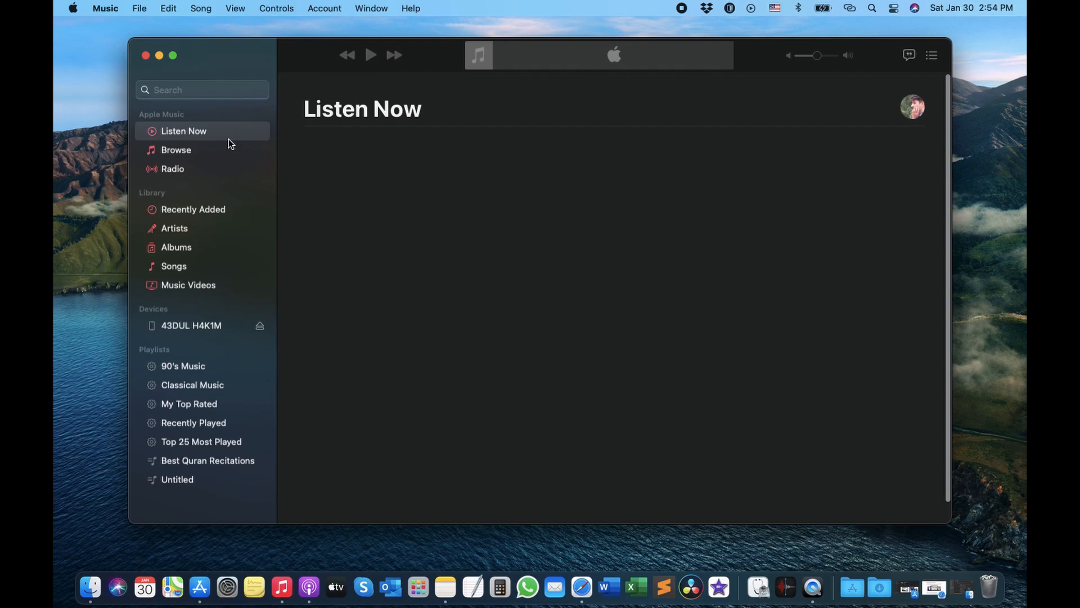
mouse_move(186, 218)
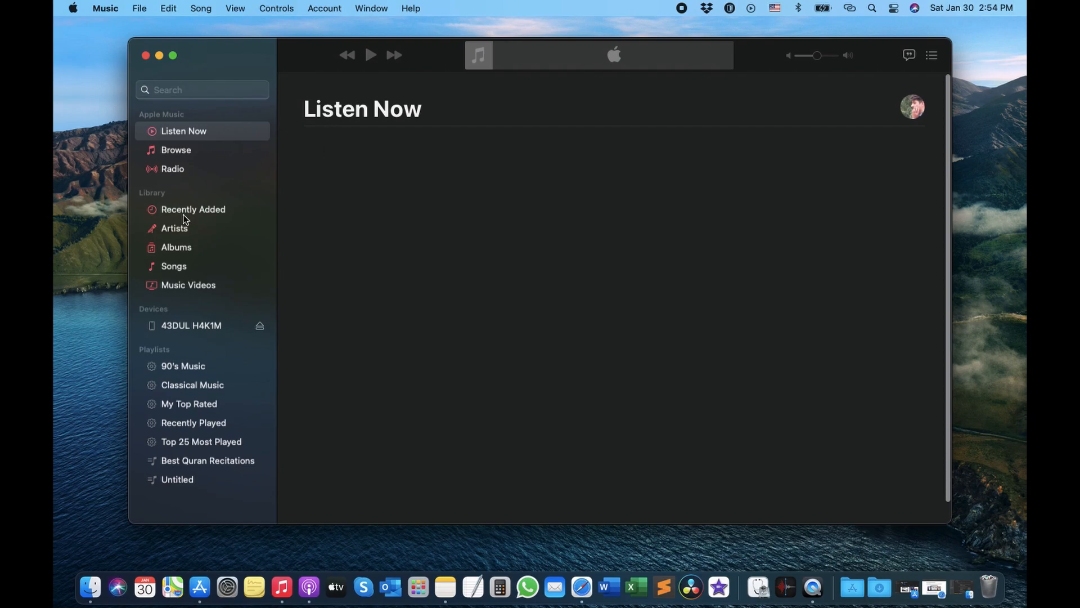
mouse_move(279, 588)
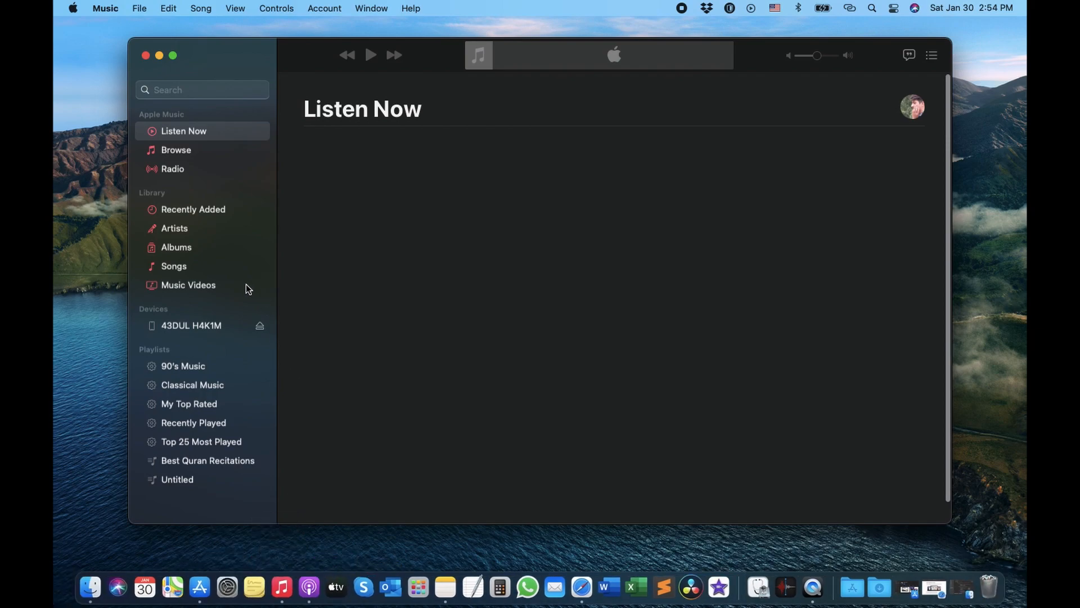
mouse_move(196, 209)
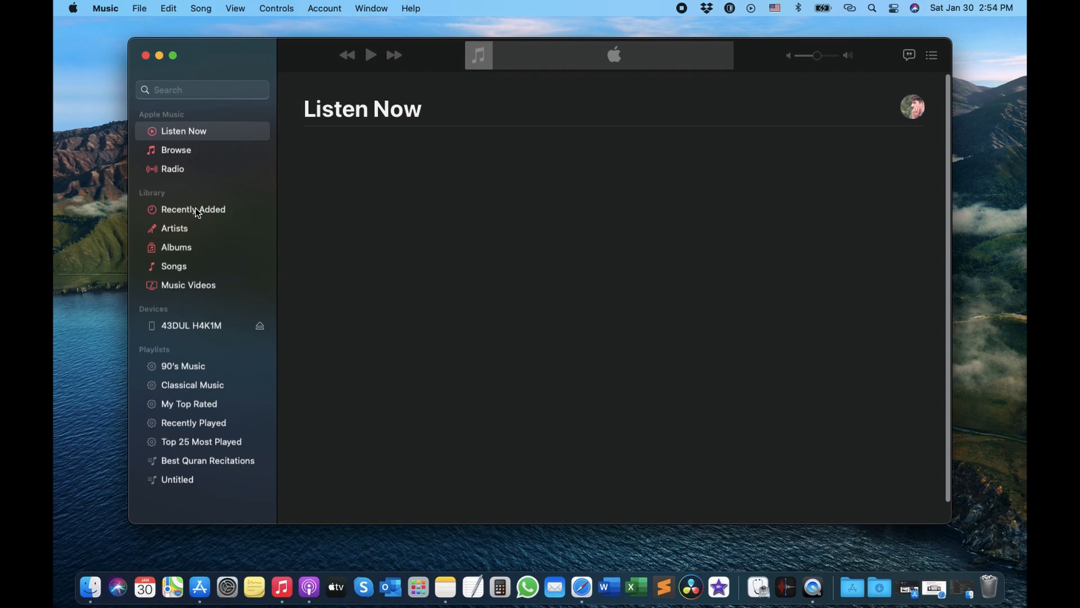
click(194, 209)
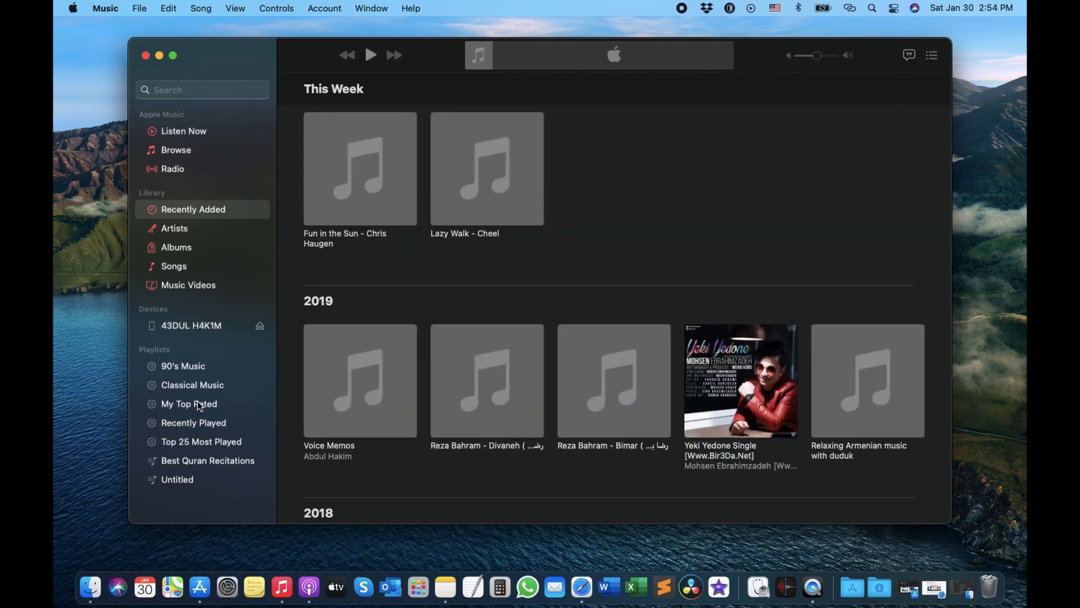
click(182, 365)
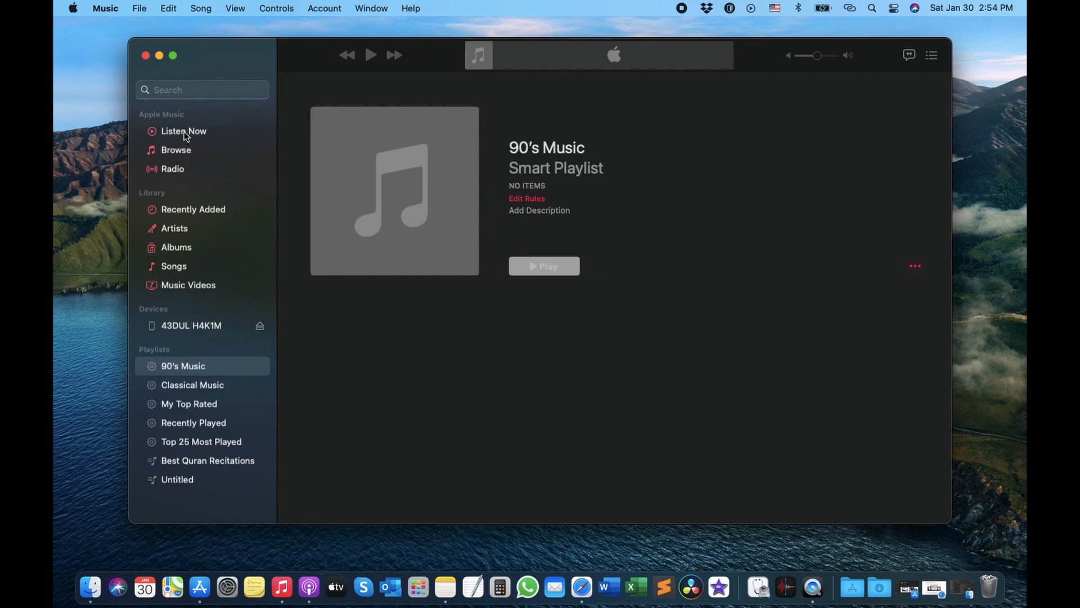
click(184, 131)
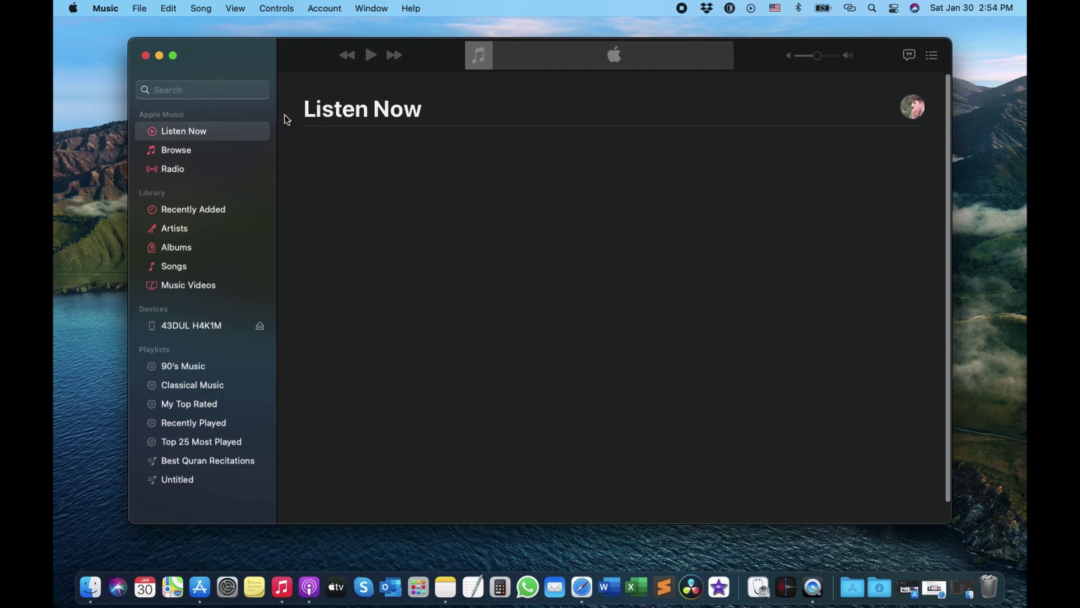
mouse_move(757, 533)
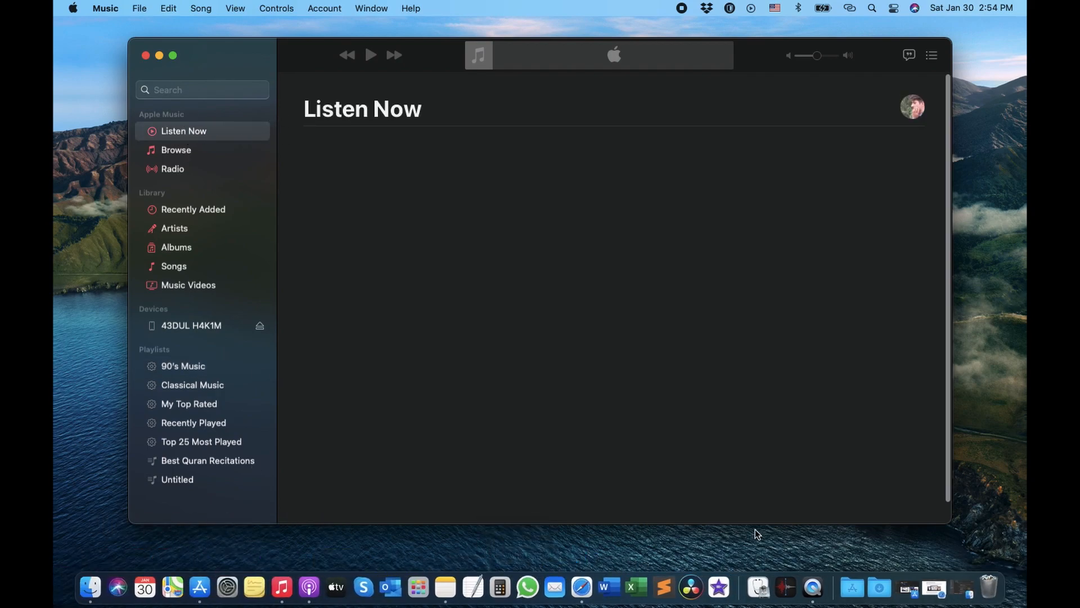
click(190, 325)
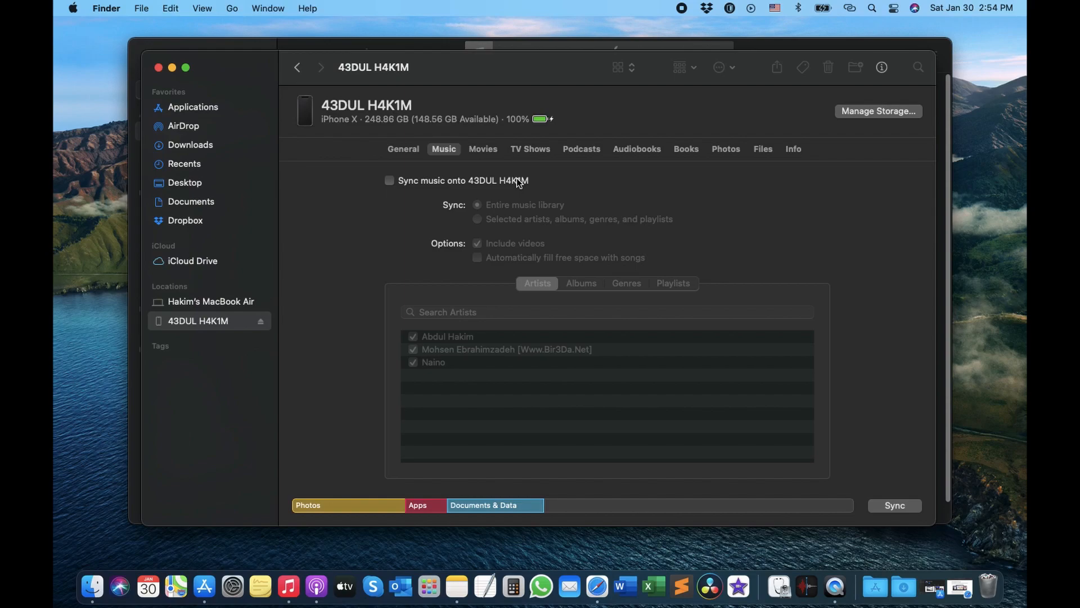
mouse_move(455, 344)
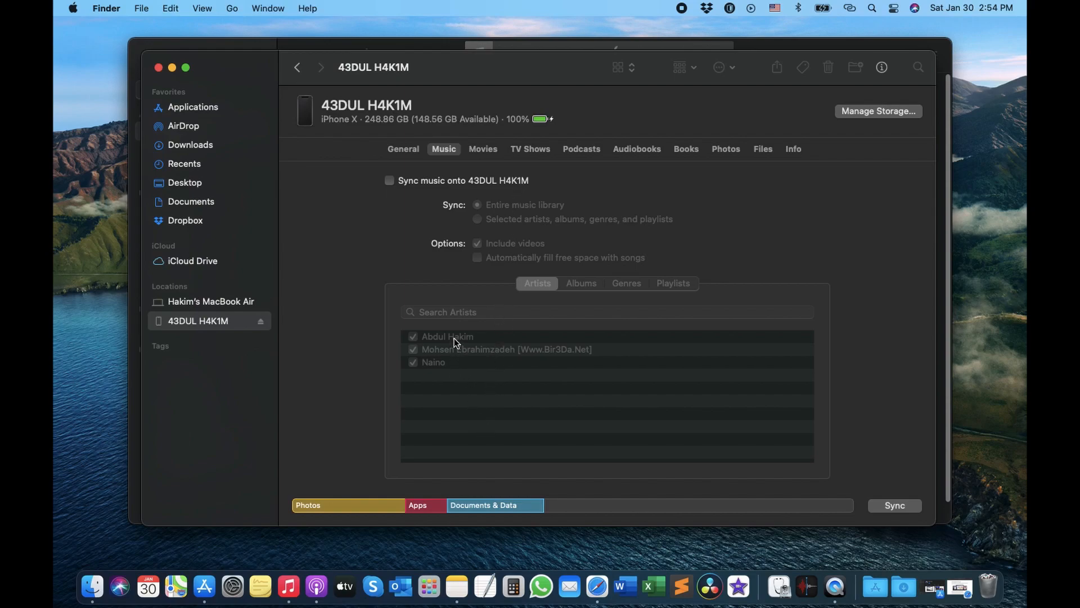
mouse_move(629, 283)
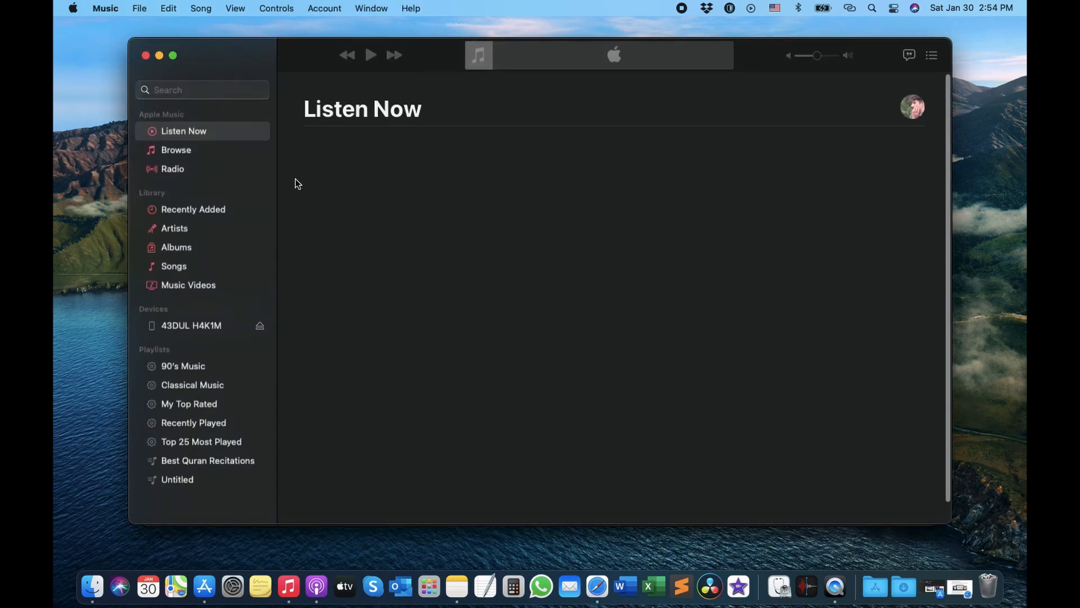
mouse_move(257, 132)
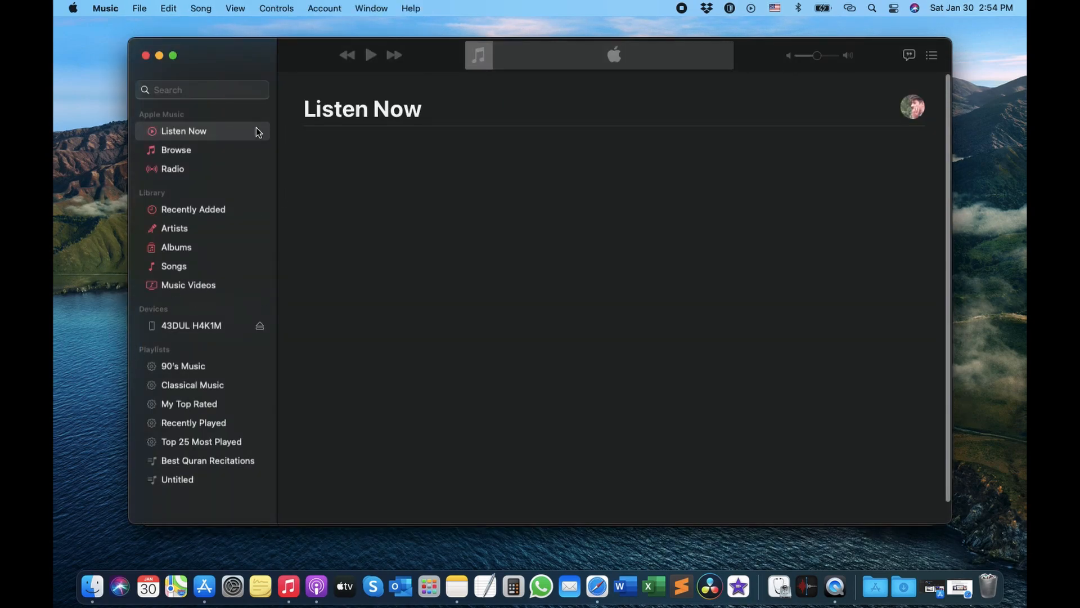
mouse_move(171, 186)
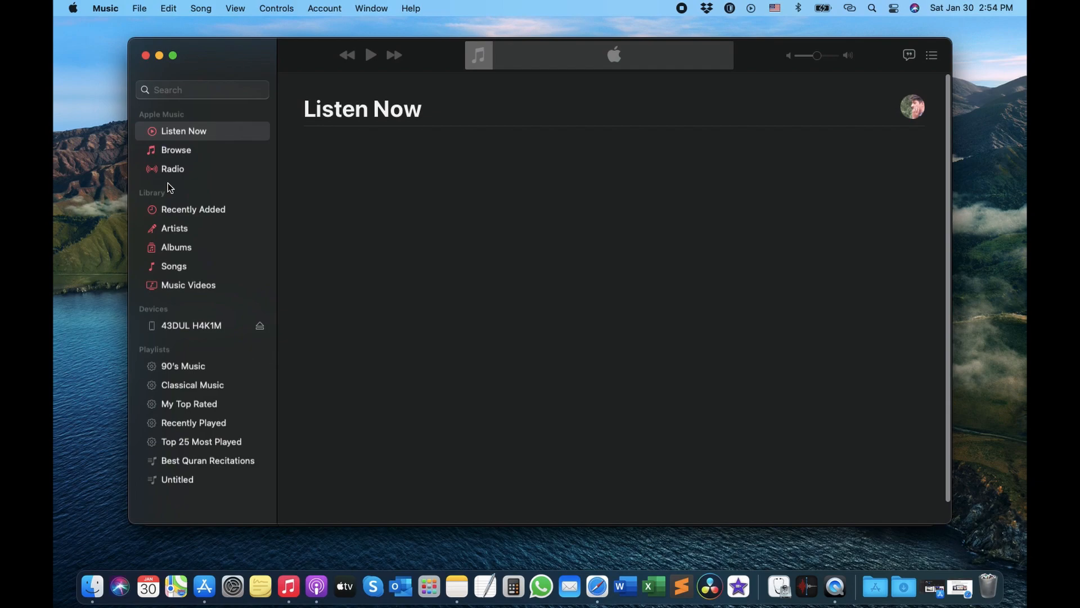
mouse_move(211, 185)
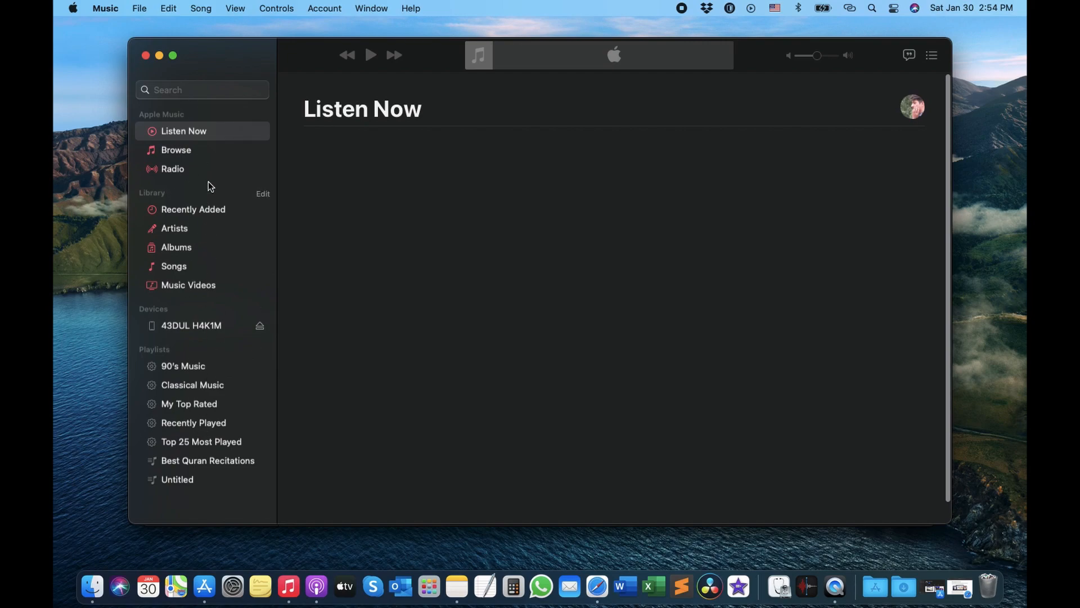
mouse_move(103, 9)
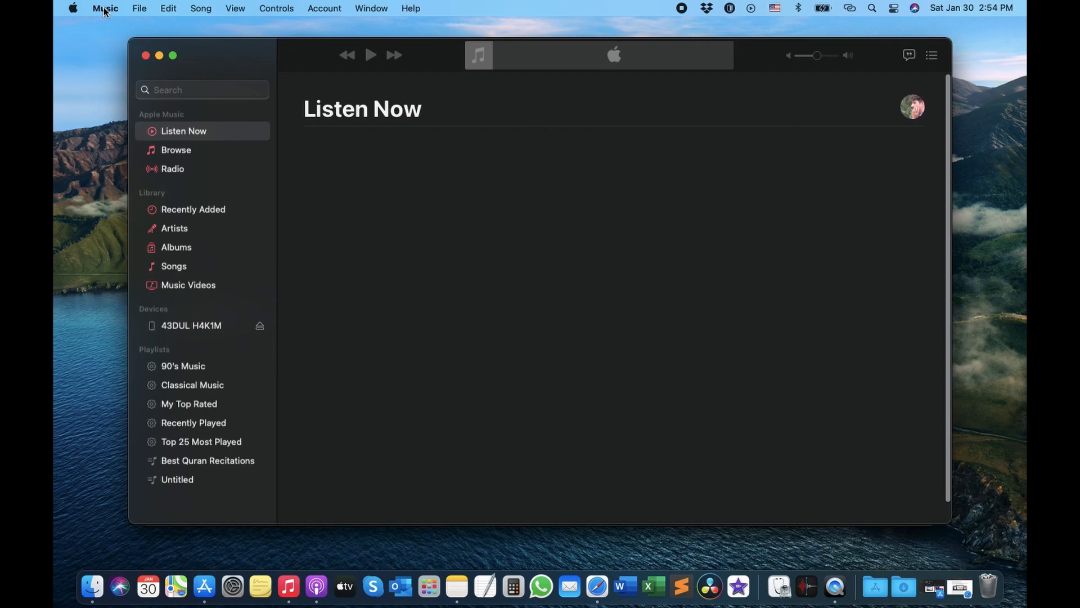
Enable Show: iTunes Store in Music's General preferences and confirm, returning to the iPhone entry
click(105, 9)
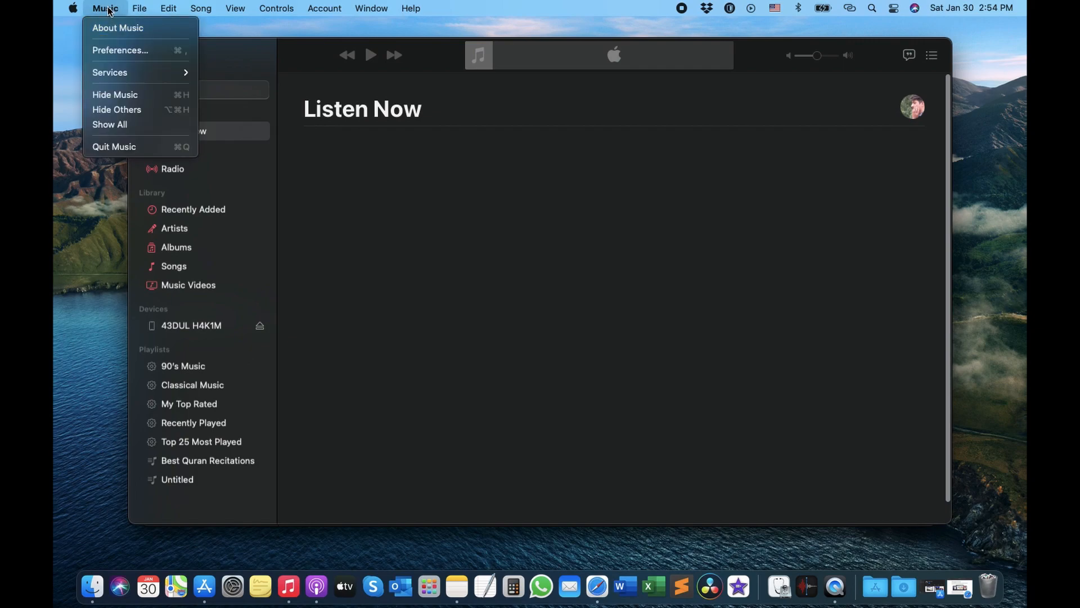
click(120, 50)
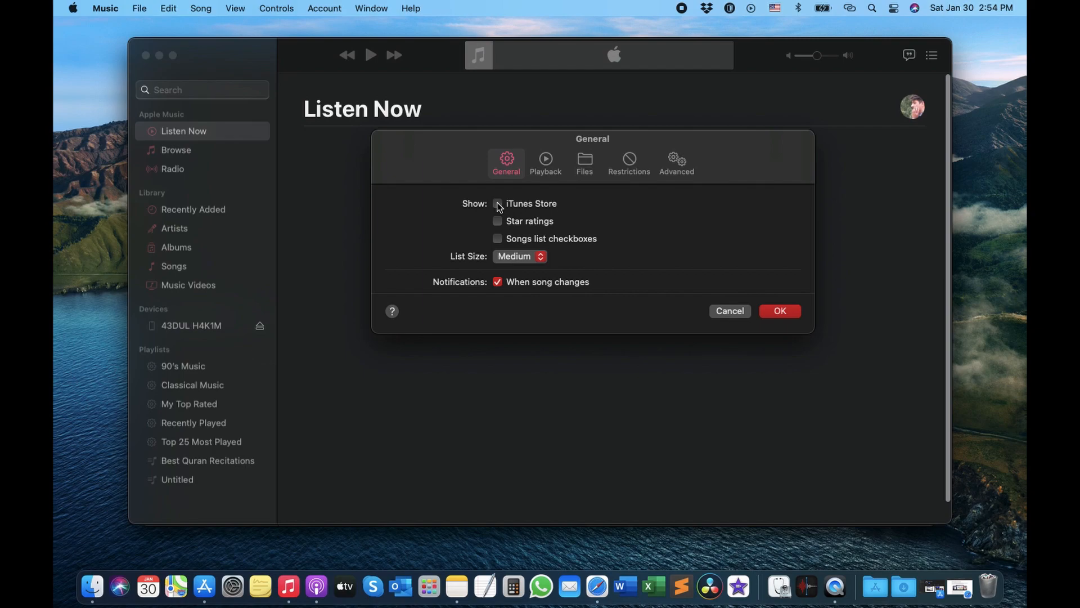
click(498, 202)
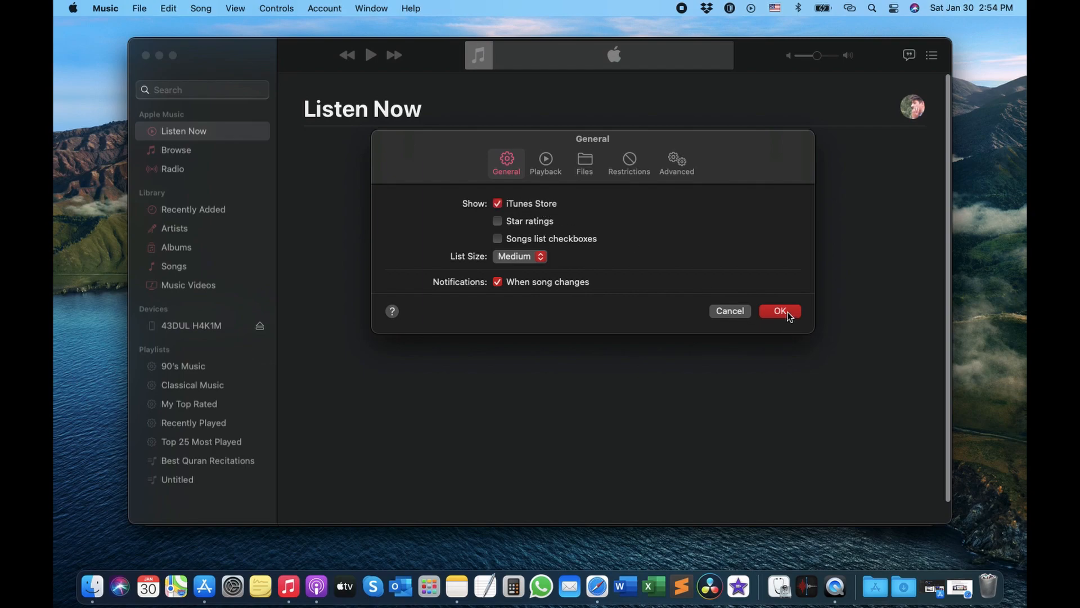
click(780, 310)
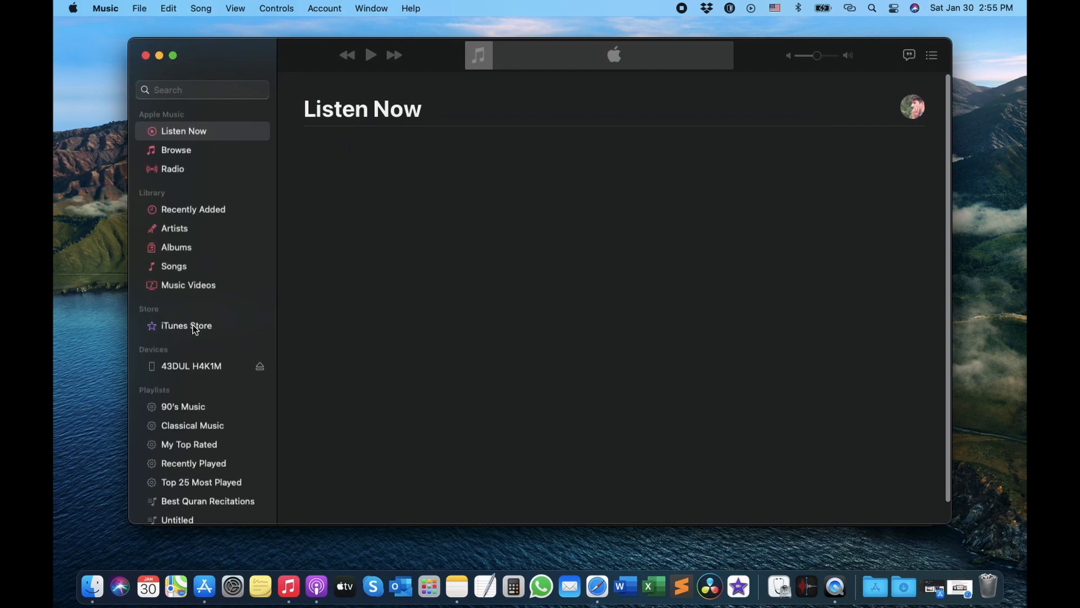
click(187, 326)
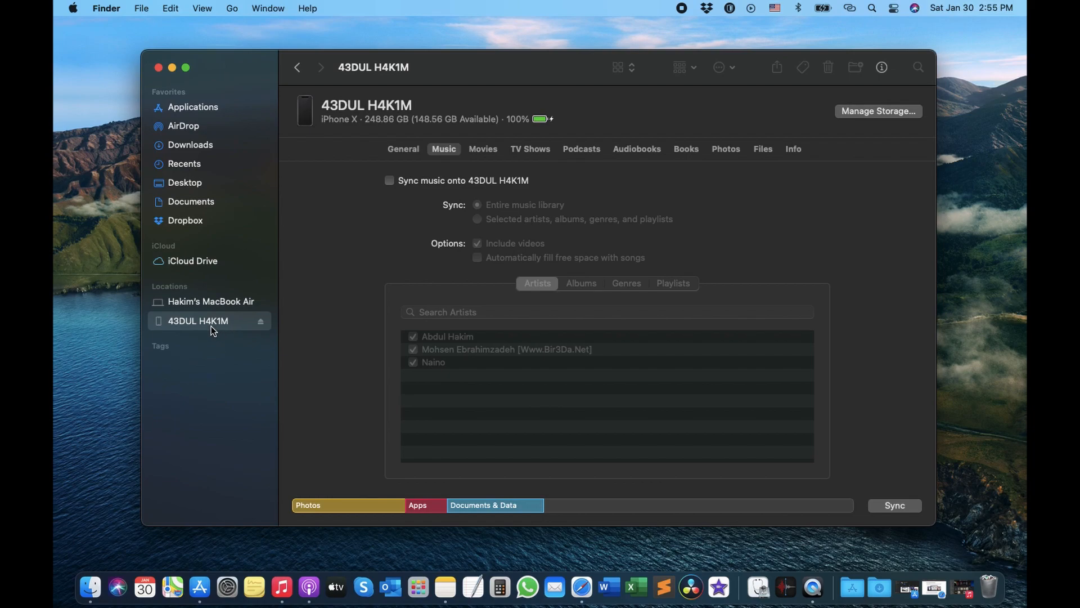
mouse_move(207, 324)
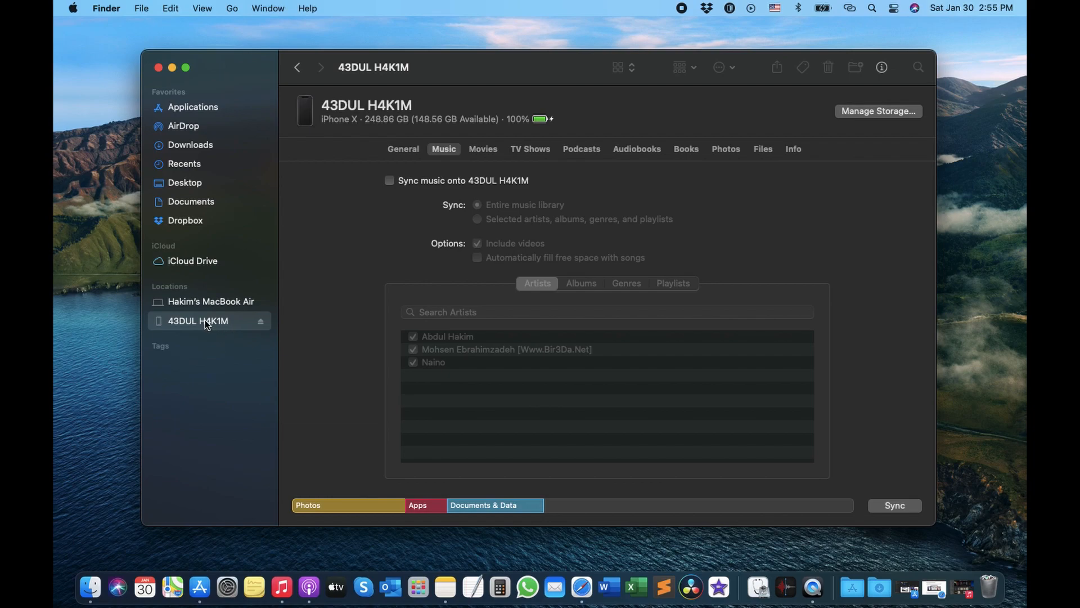
mouse_move(417, 157)
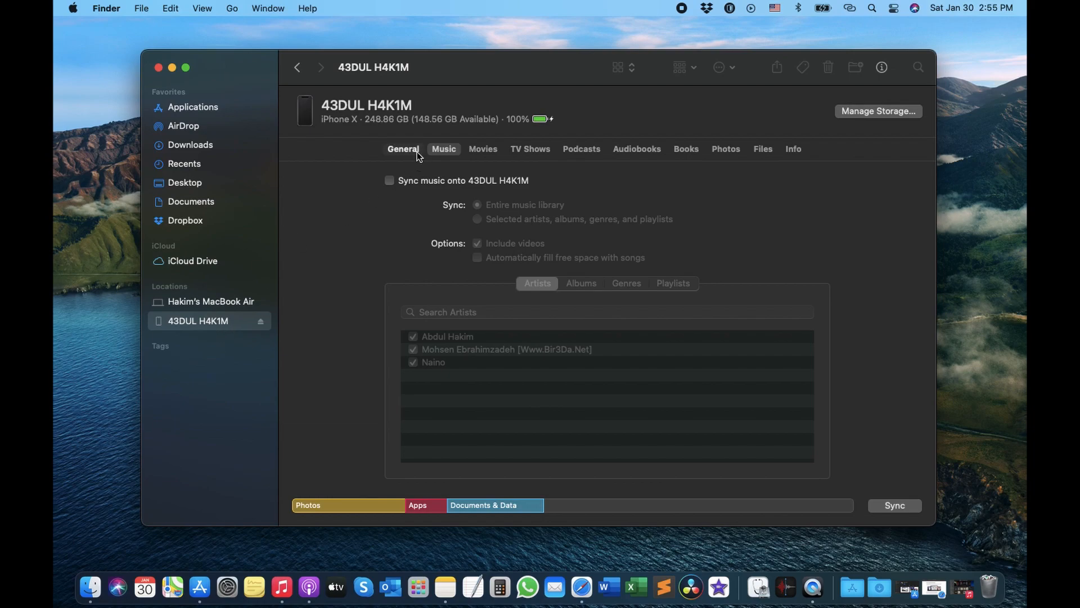
Flip the iPhone page between General and Photos, settling on General with its software and backup options
click(403, 149)
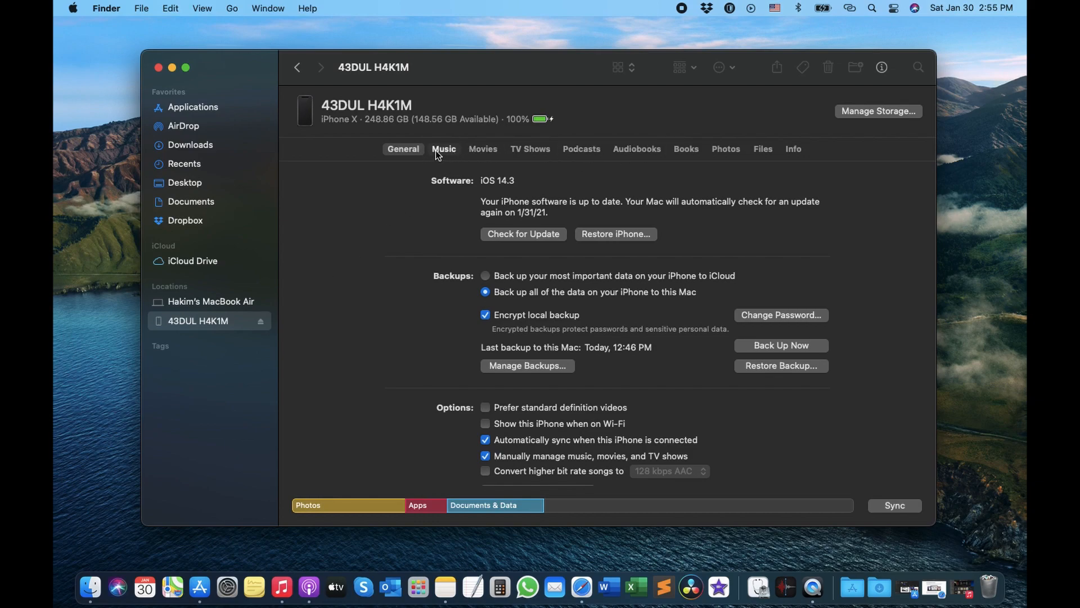
mouse_move(770, 154)
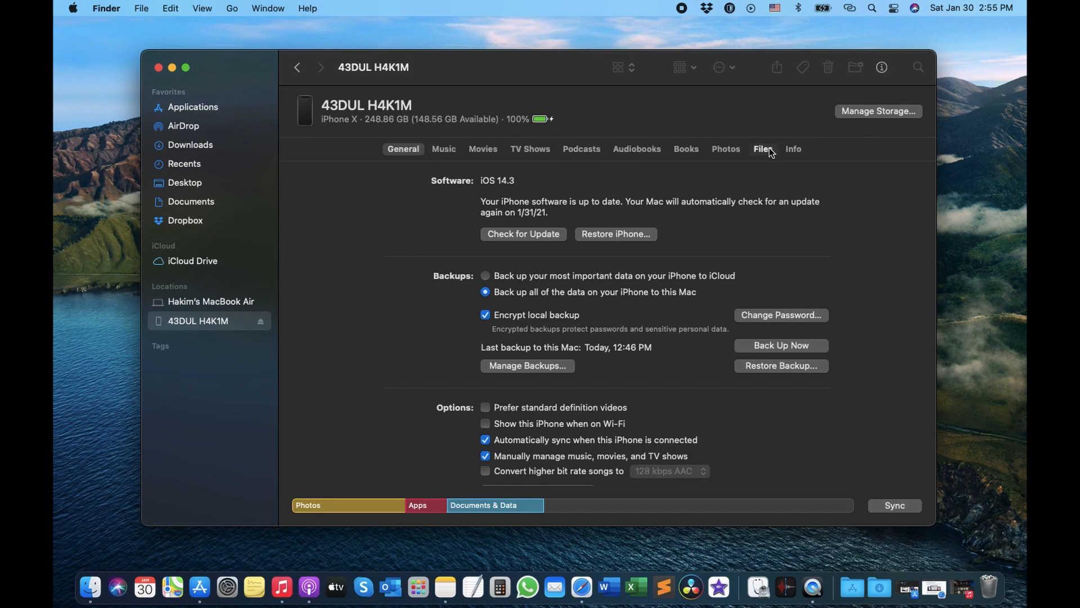
click(726, 148)
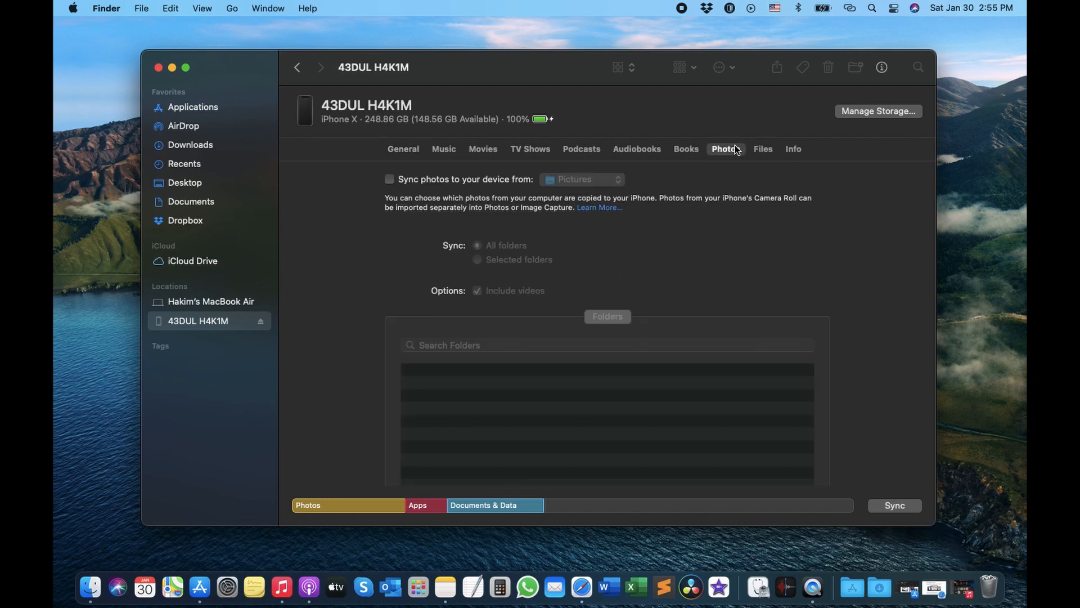
click(403, 148)
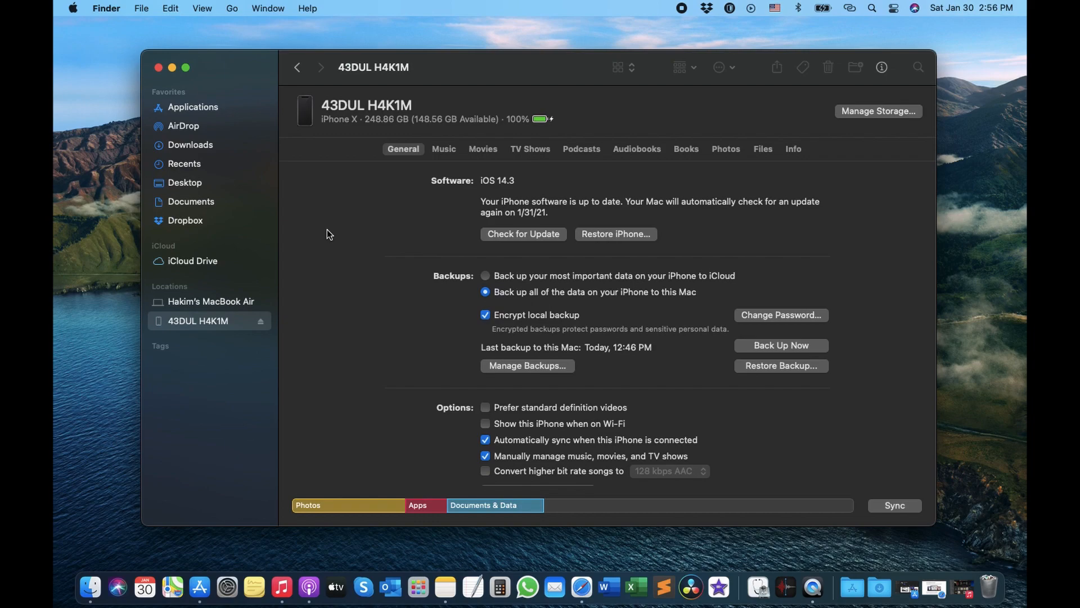
mouse_move(579, 130)
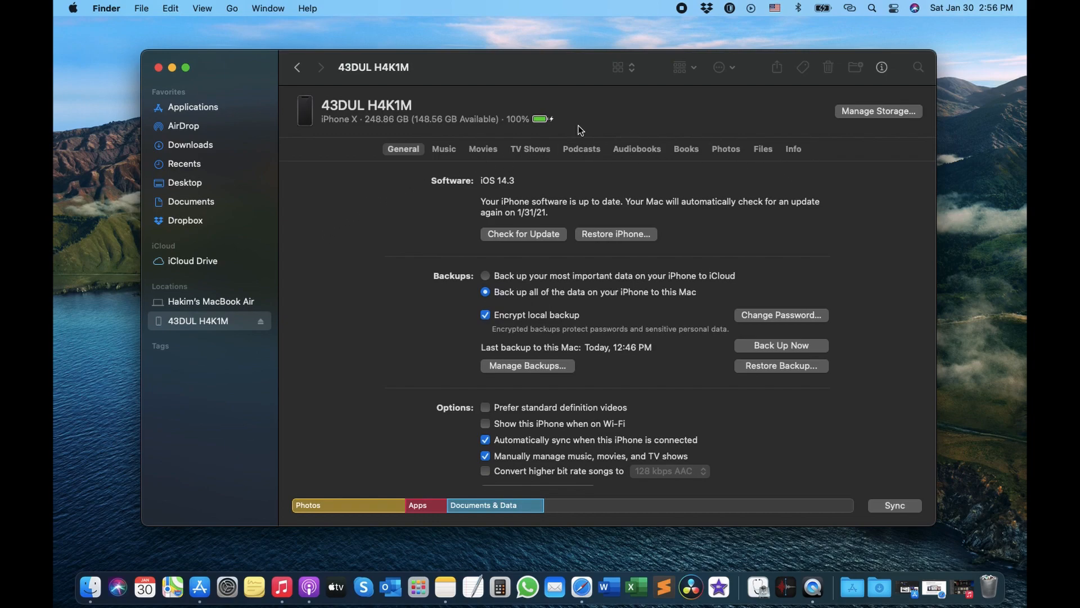
mouse_move(399, 278)
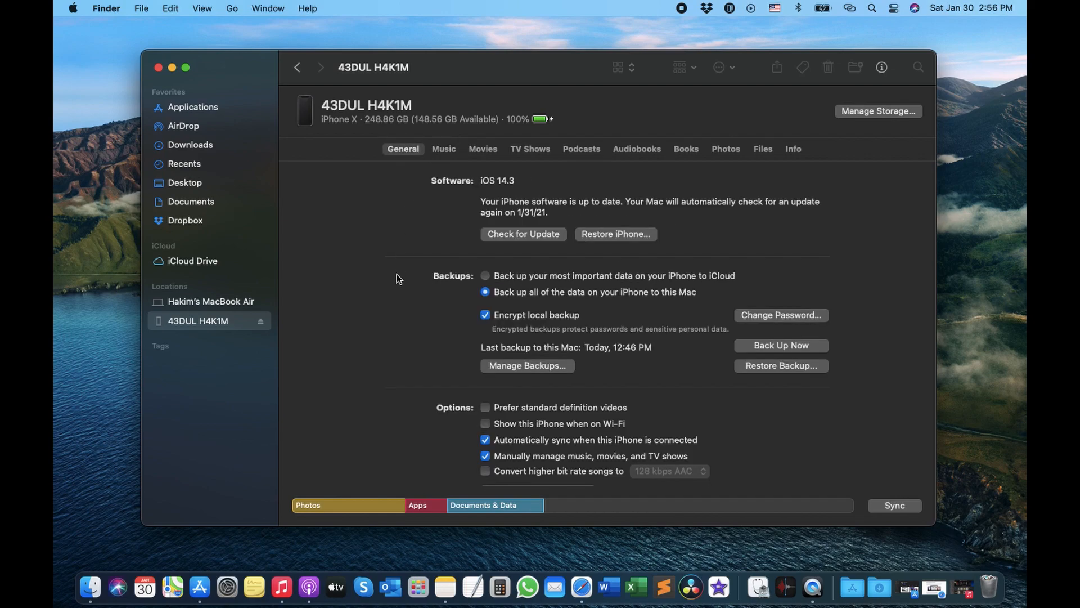
mouse_move(396, 290)
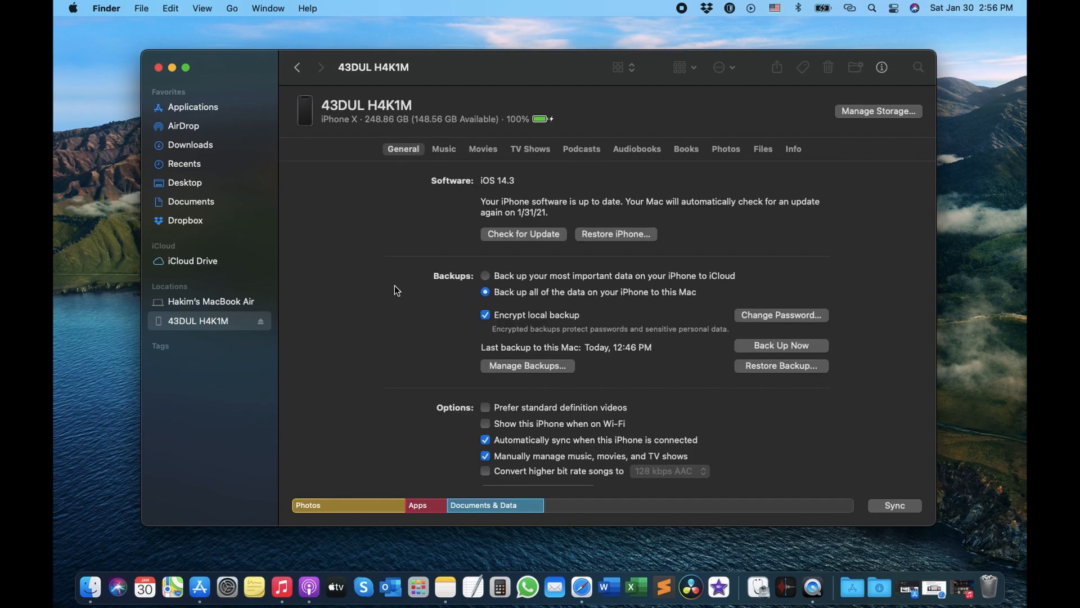